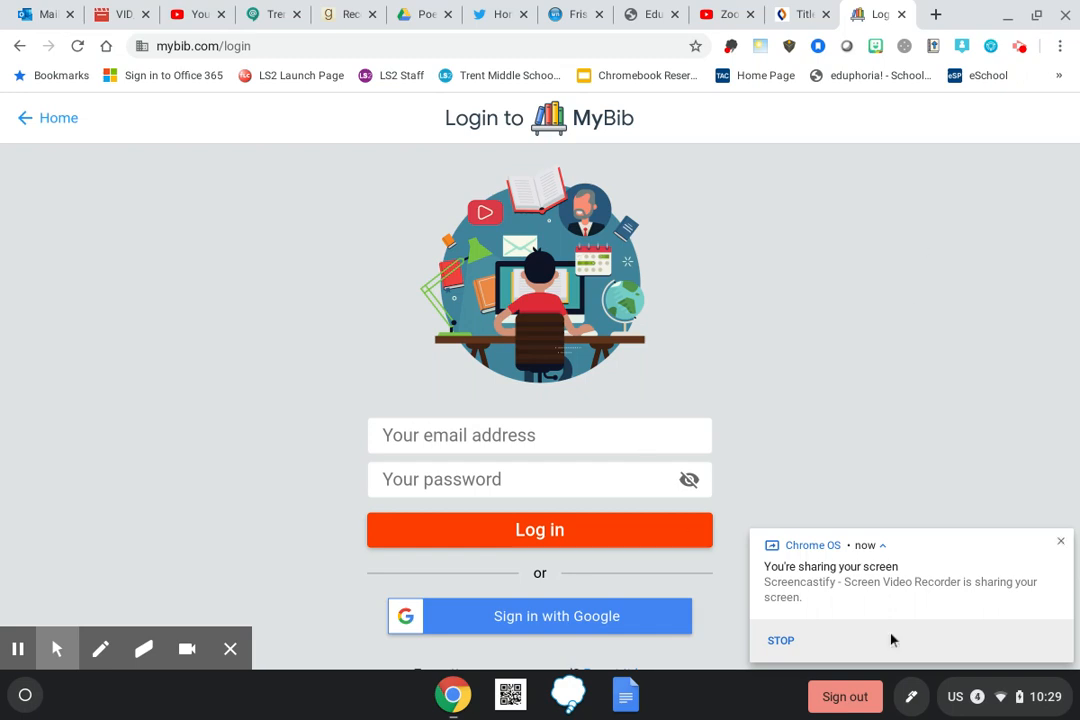
Step: Reach MyBib's create-account form with empty email and password fields and Student preselected
left_click(1058, 542)
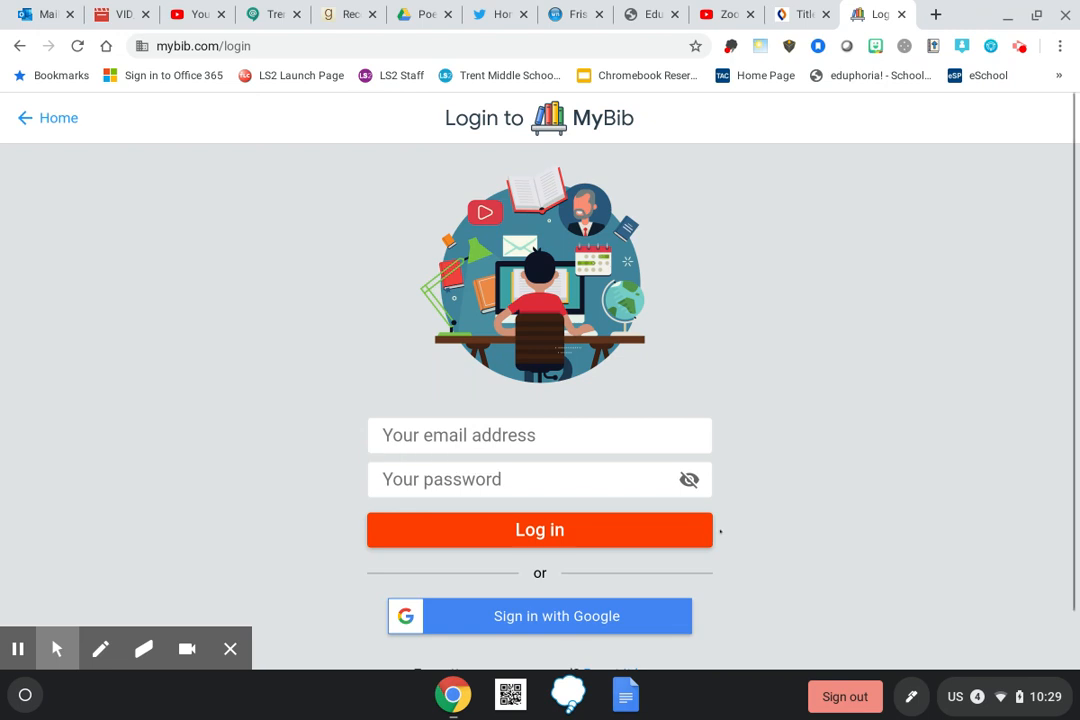
scroll("down", 3)
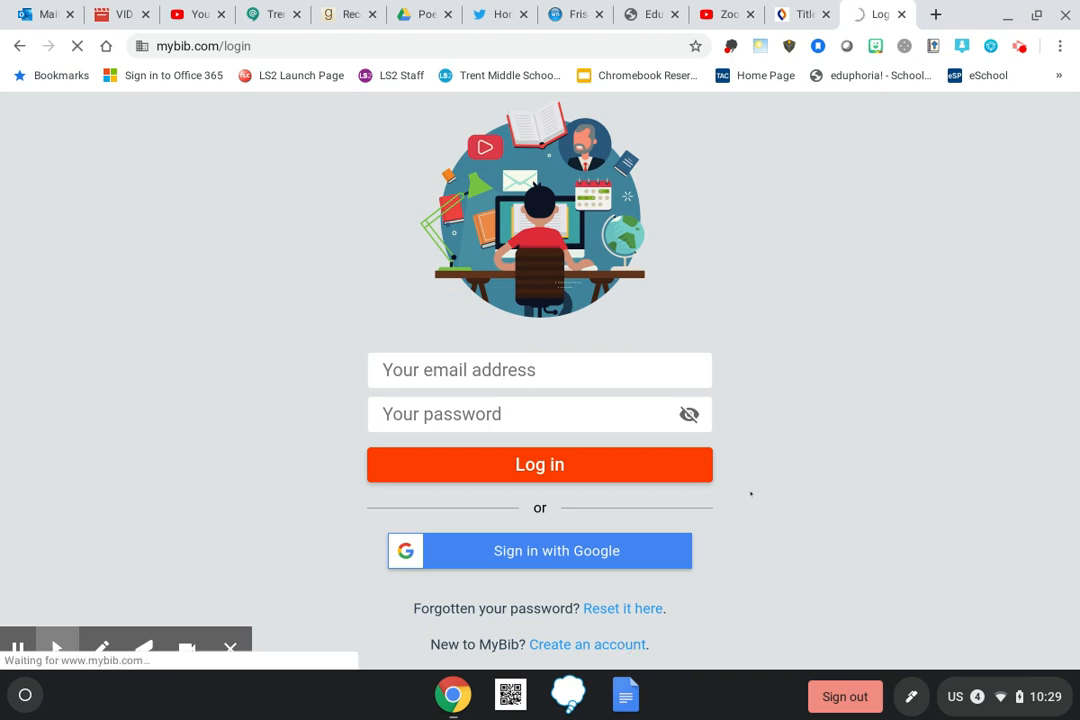
left_click(592, 644)
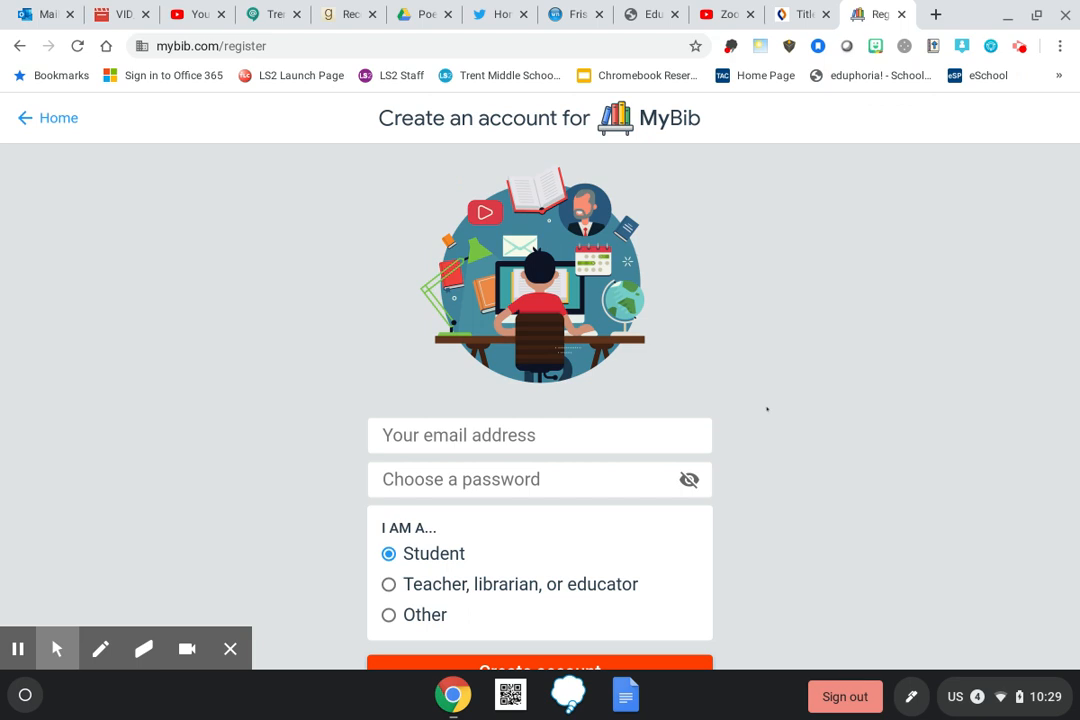
scroll("down", 3)
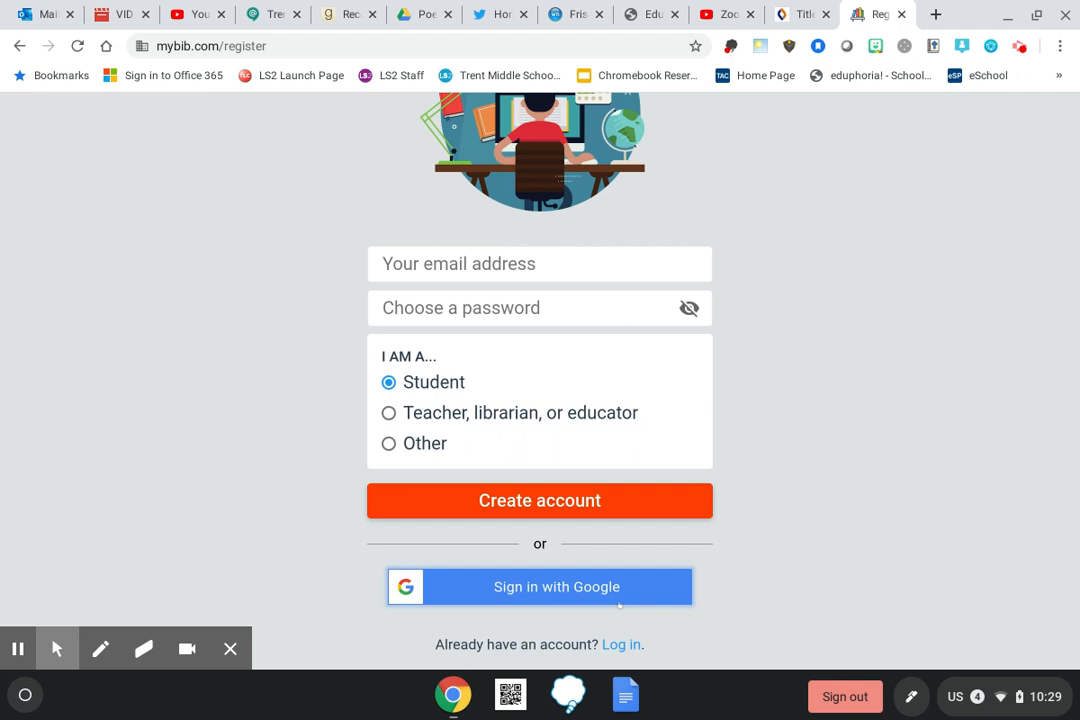
mouse_move(540, 632)
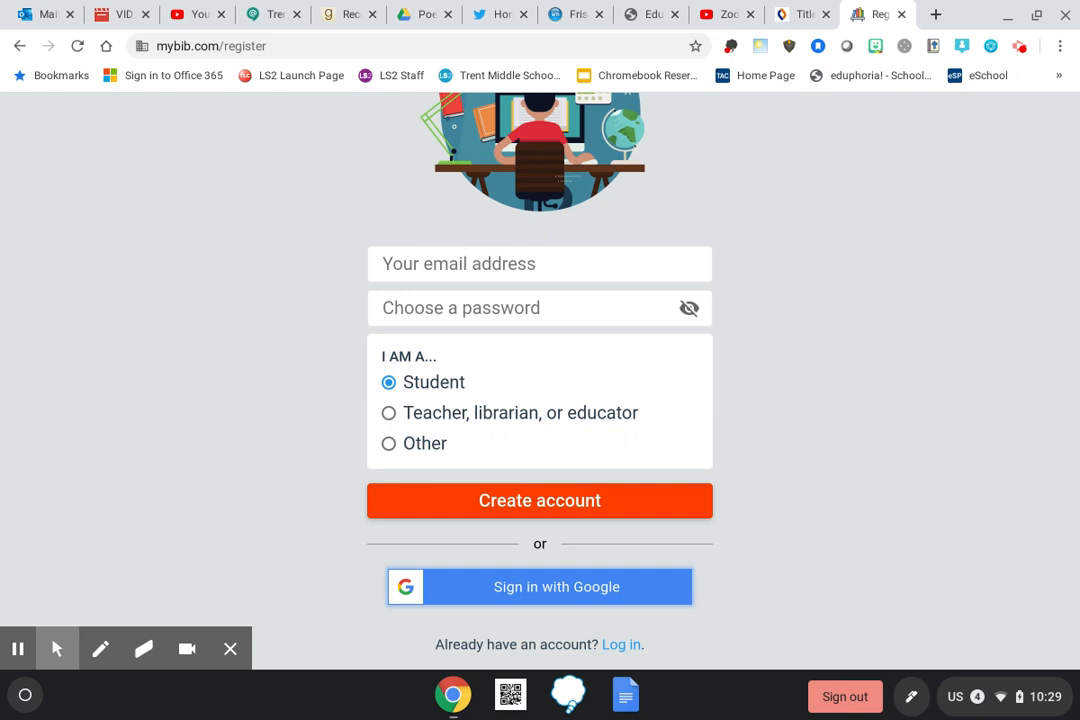
mouse_move(532, 614)
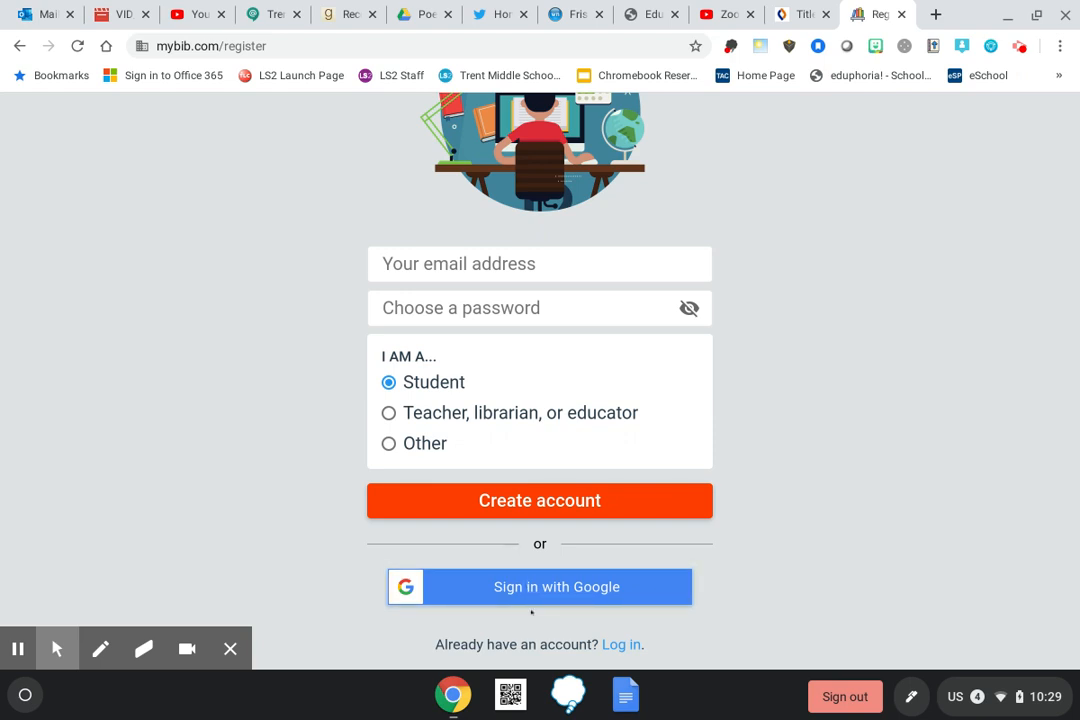
mouse_move(620, 644)
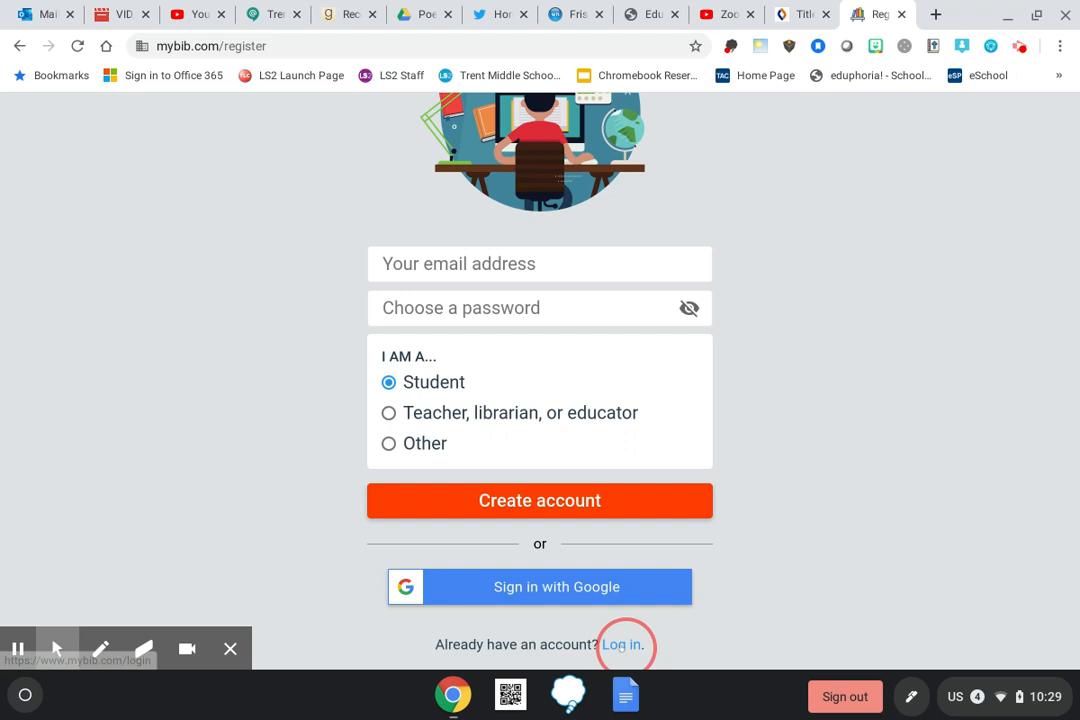
Step: Return to the login page and sign in with Google using the school account
left_click(622, 644)
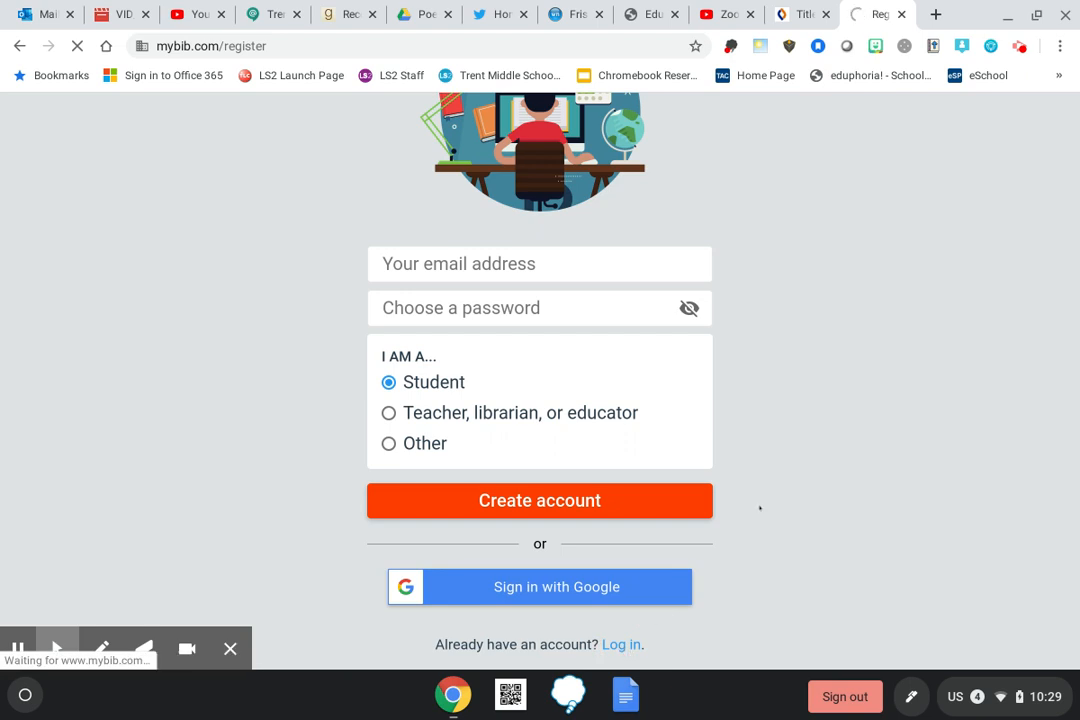
left_click(620, 644)
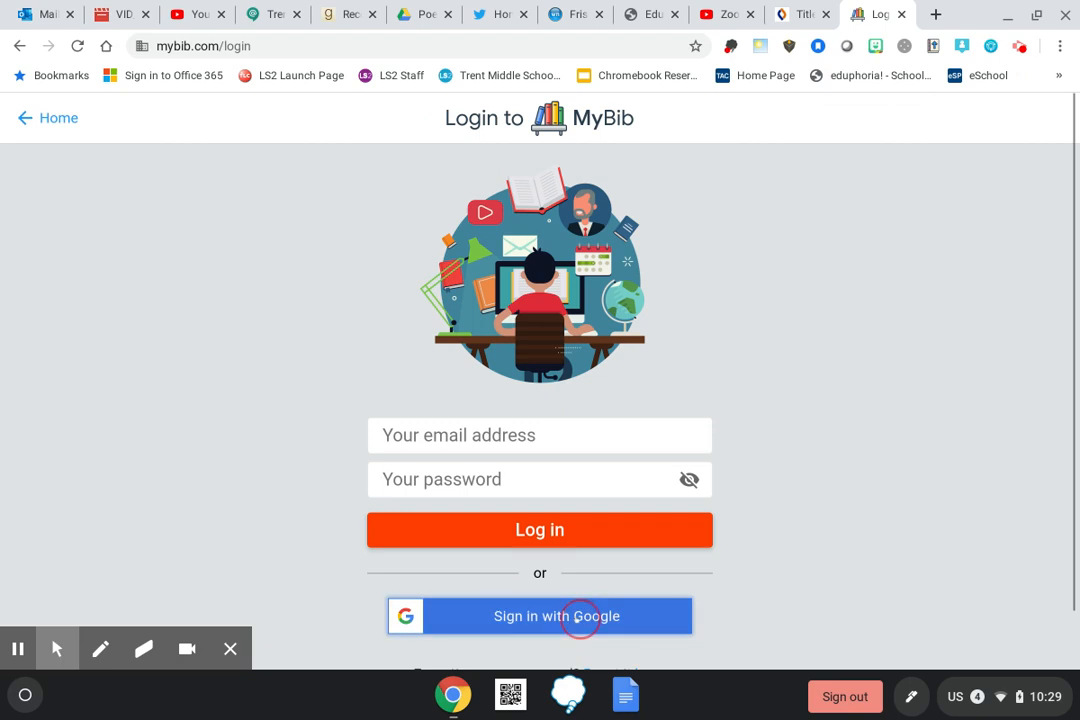
left_click(556, 616)
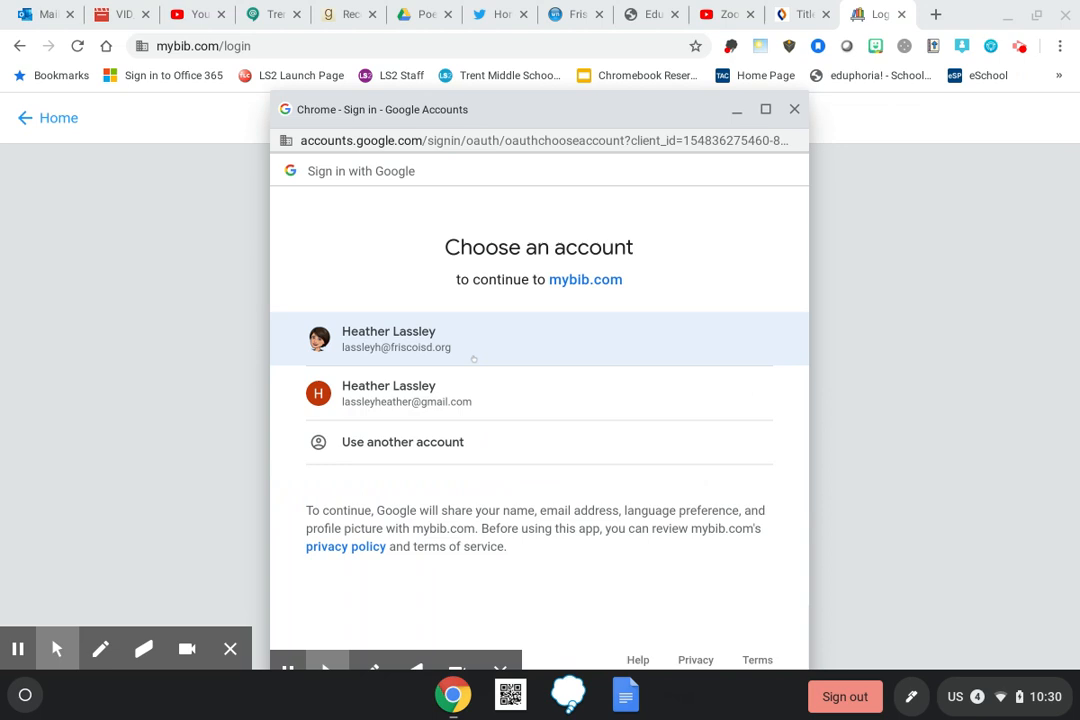
left_click(388, 338)
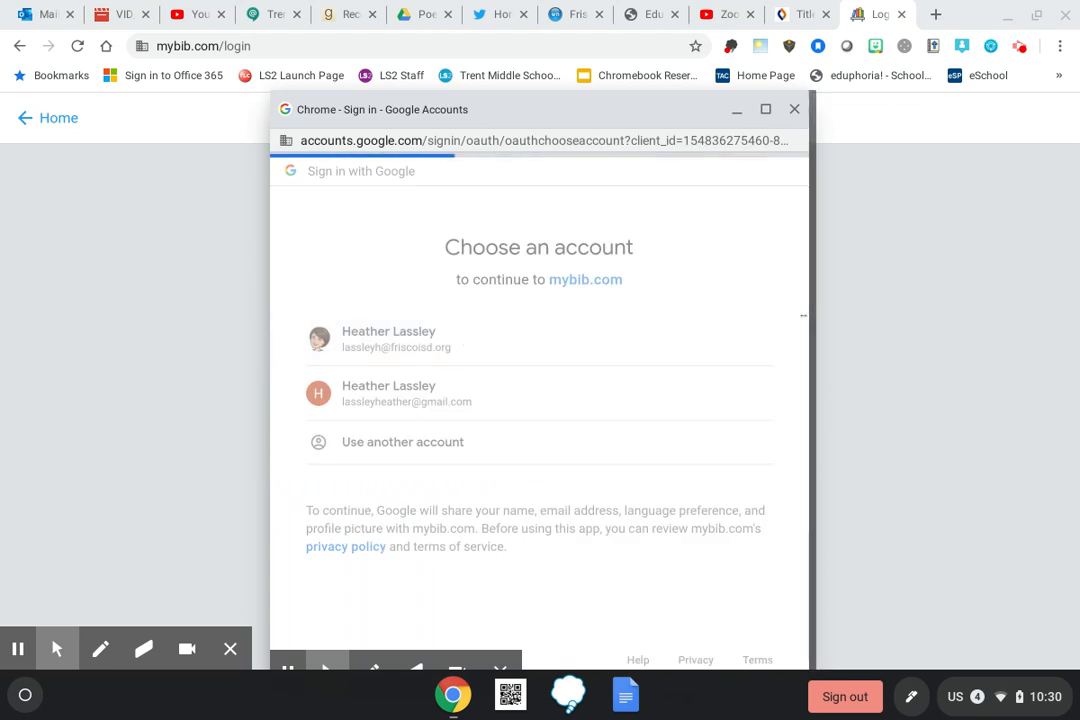
mouse_move(880, 380)
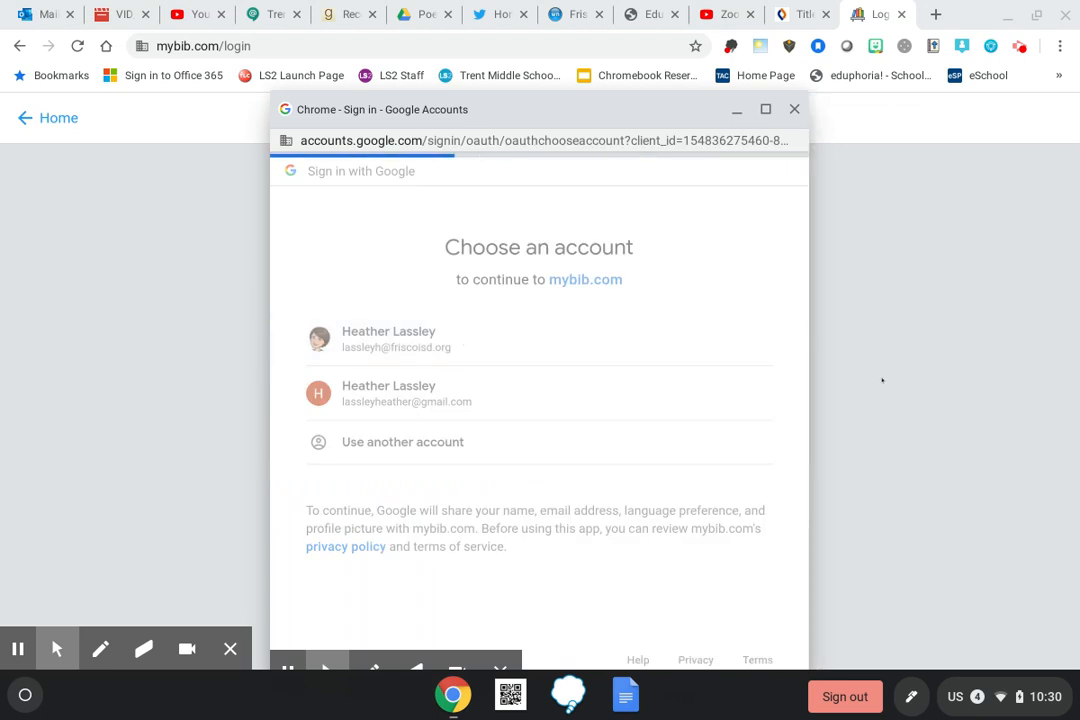
left_click(388, 338)
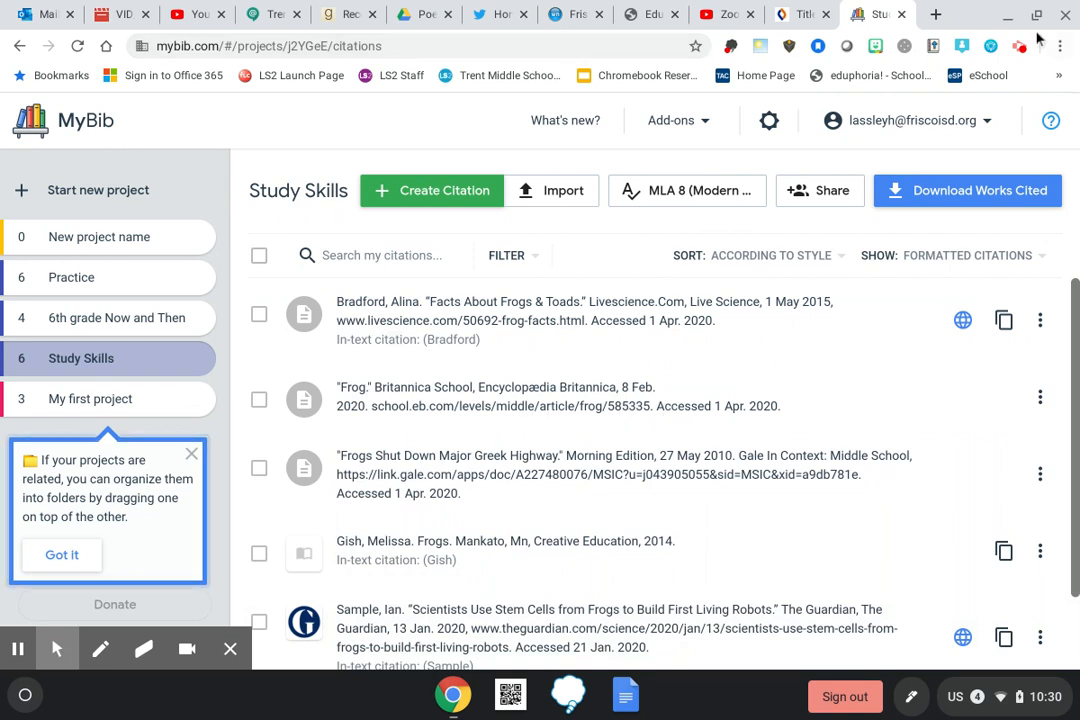
Step: From the Study Skills project, reach Chrome's installed extensions list via the three-dot menu
left_click(1060, 44)
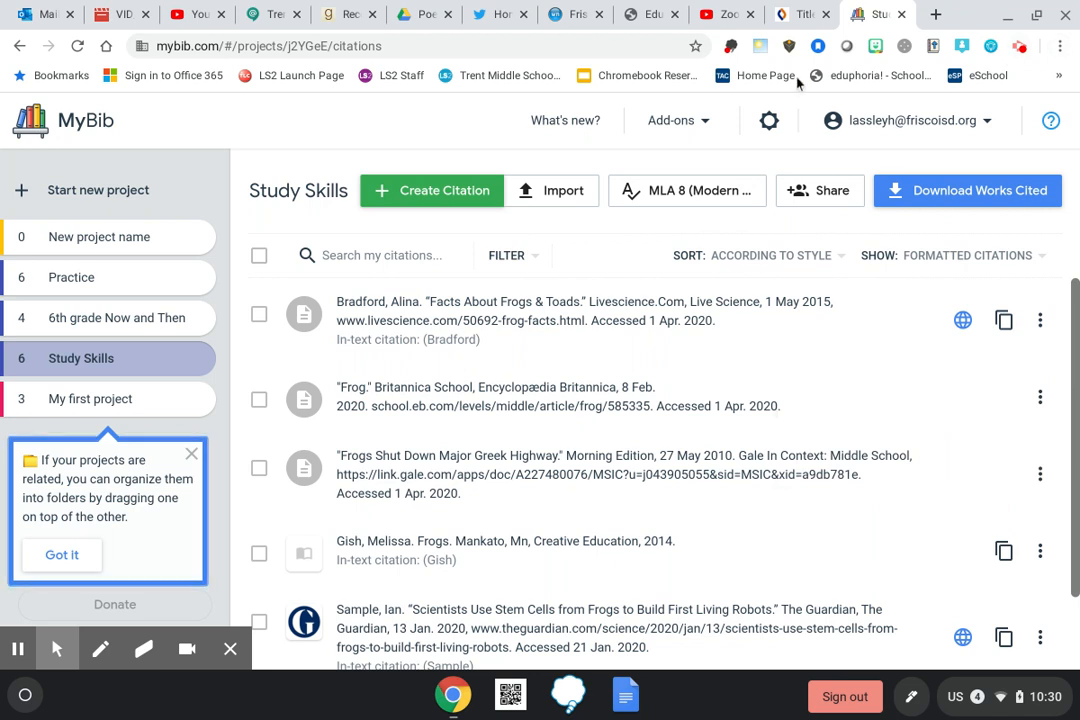
mouse_move(1062, 58)
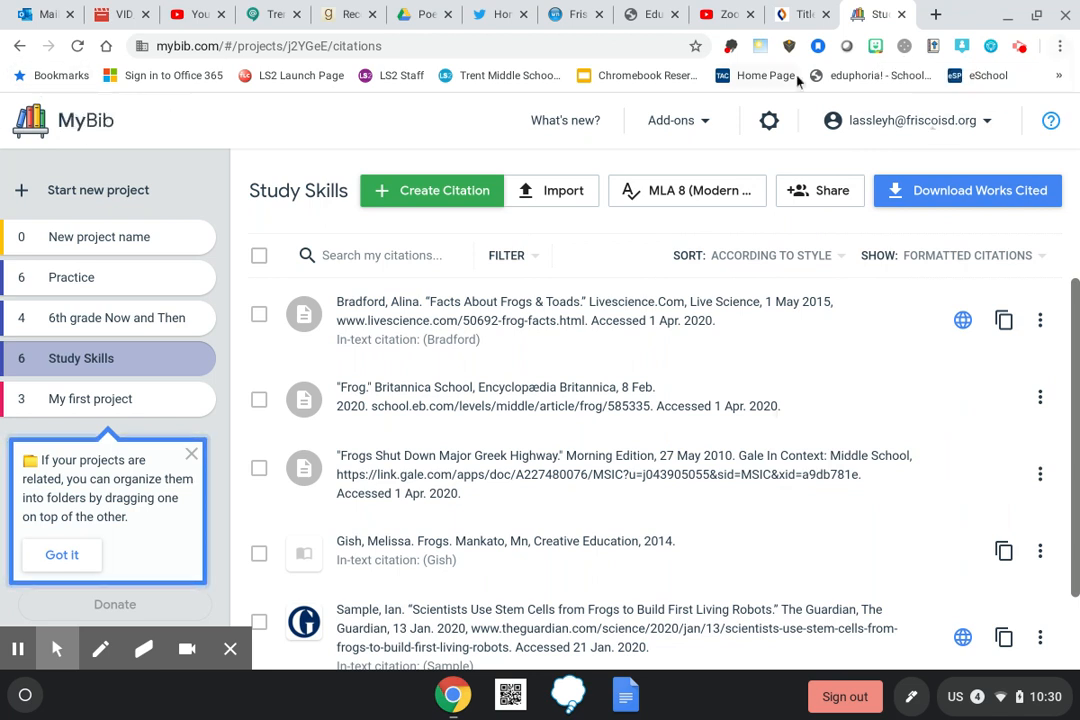
left_click(1058, 44)
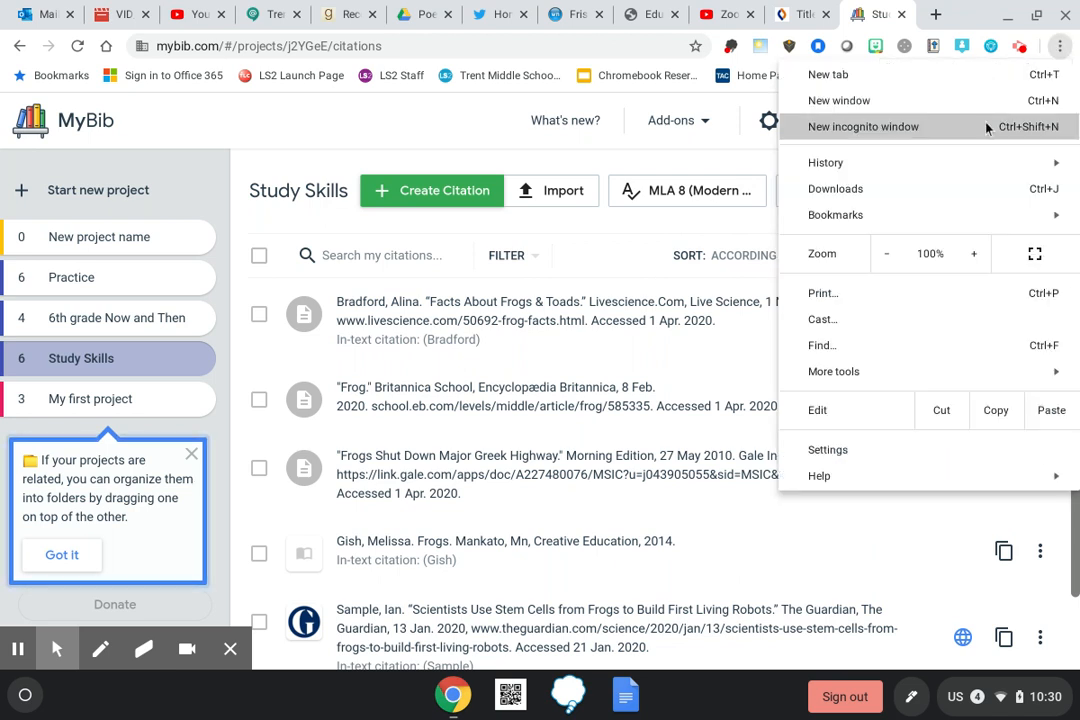
left_click(834, 370)
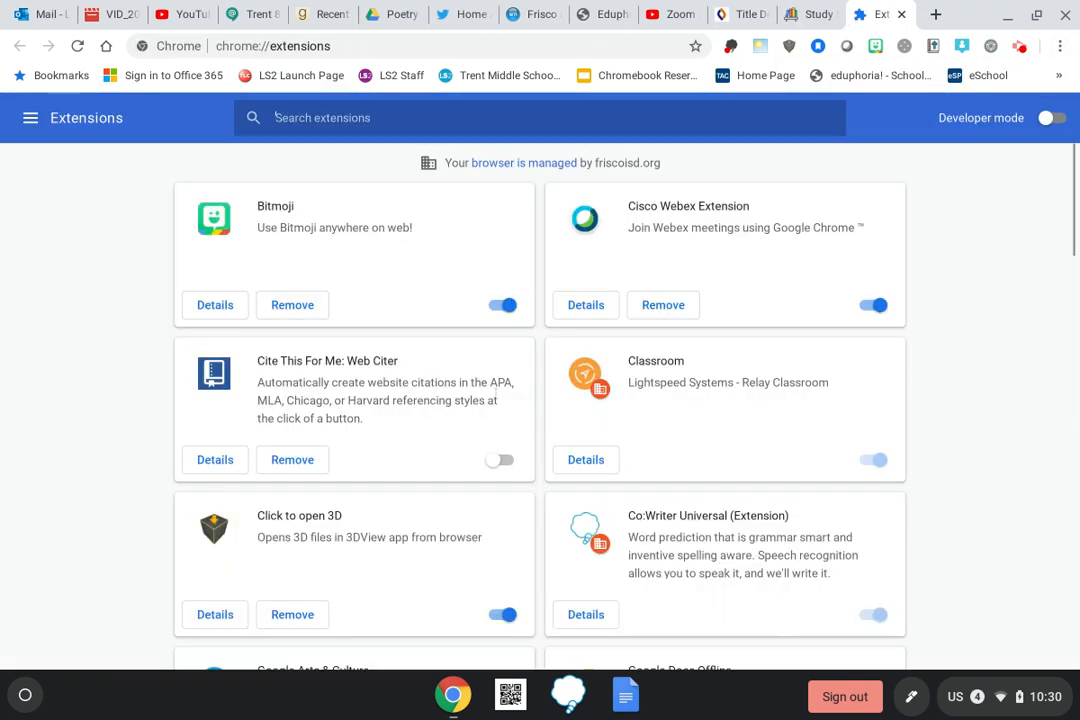
Step: Scroll through the installed extensions and Chrome apps down to Wunderlist and Zoom
scroll("down", 3)
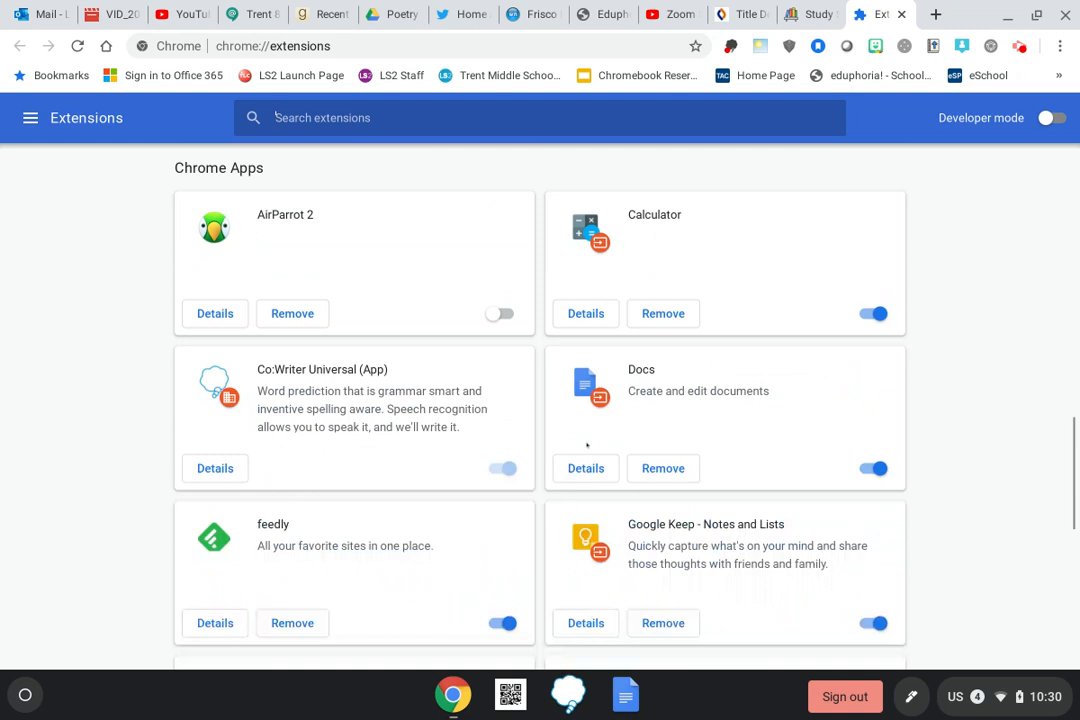
scroll("down", 3)
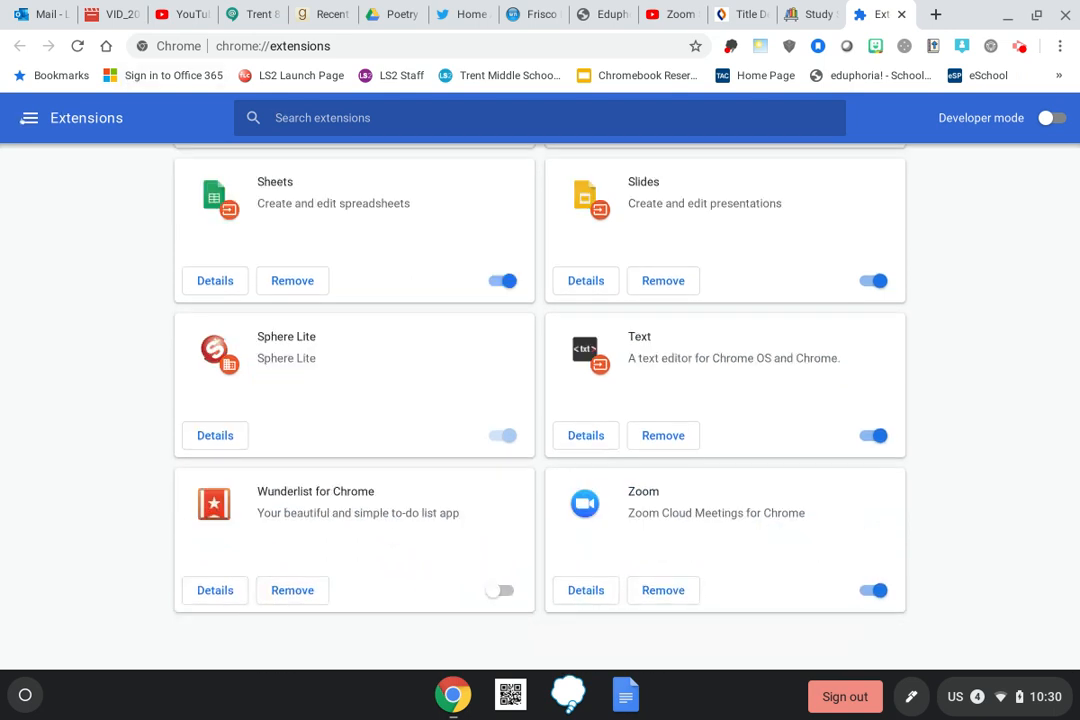
left_click(28, 118)
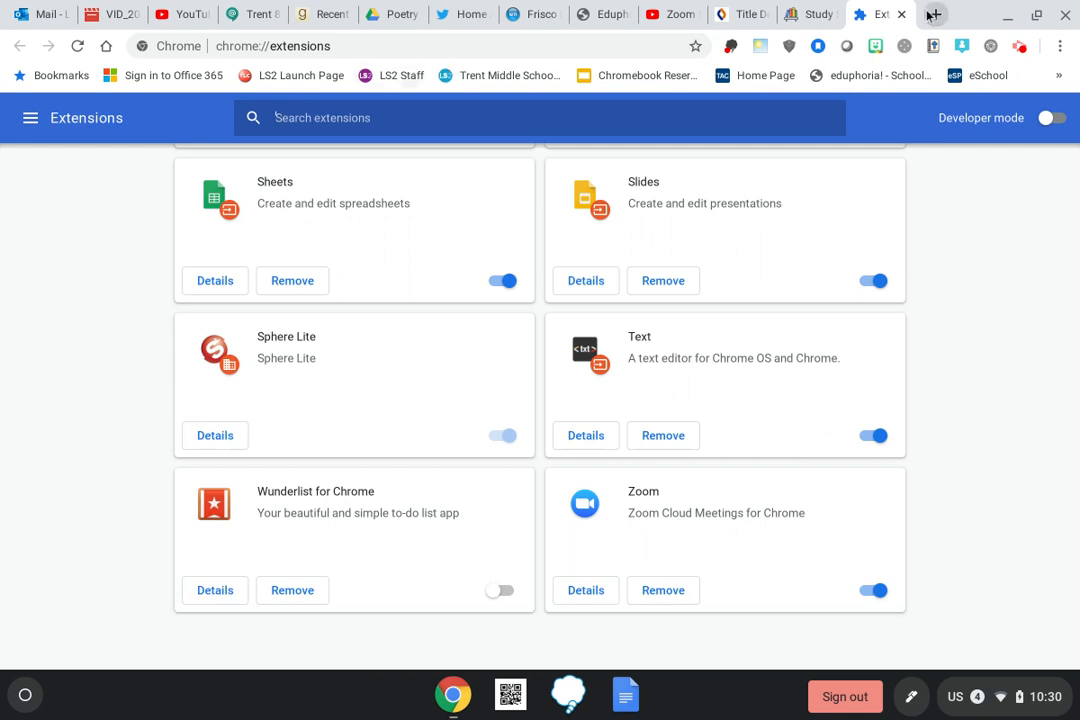
Step: Search Google for 'chromebook extensions' in a new tab and open the Chrome Web Store result
left_click(934, 12)
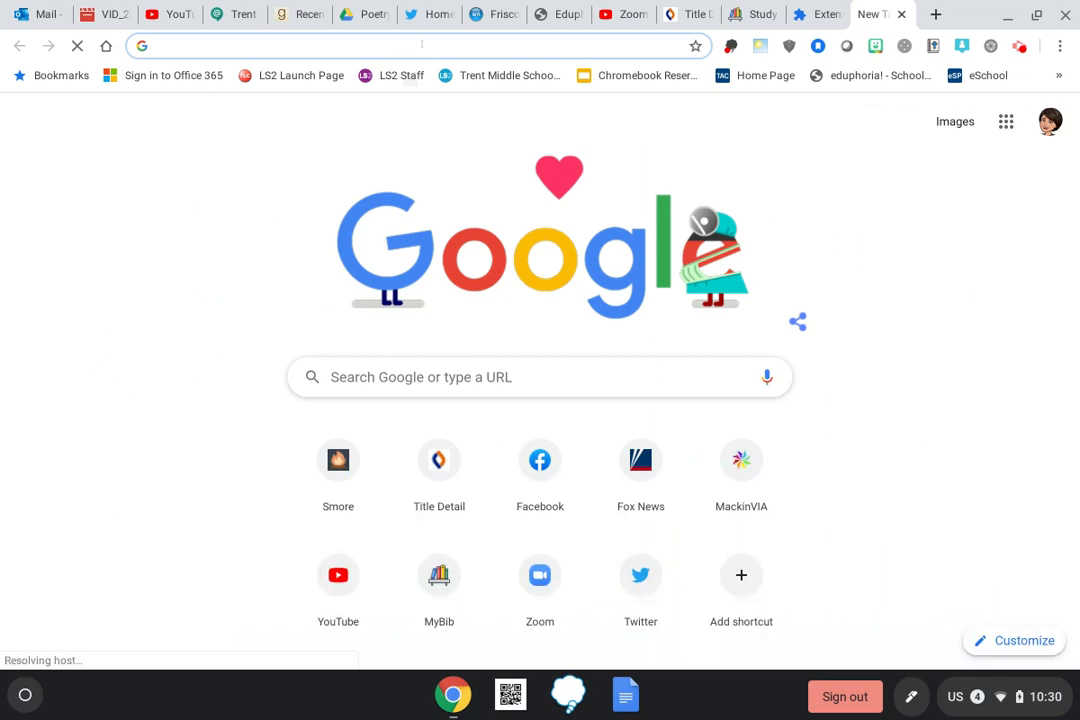
type("chromebook+extensions&rlz=1CAUCIK_enUS867&oq=chromebook+")
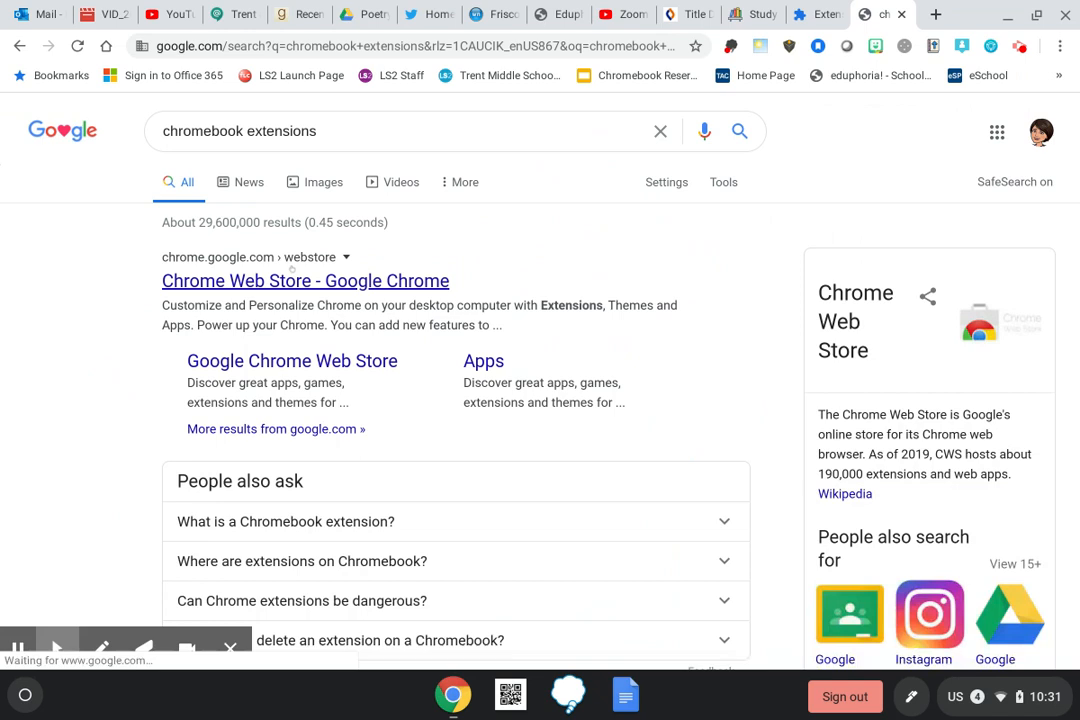
left_click(304, 280)
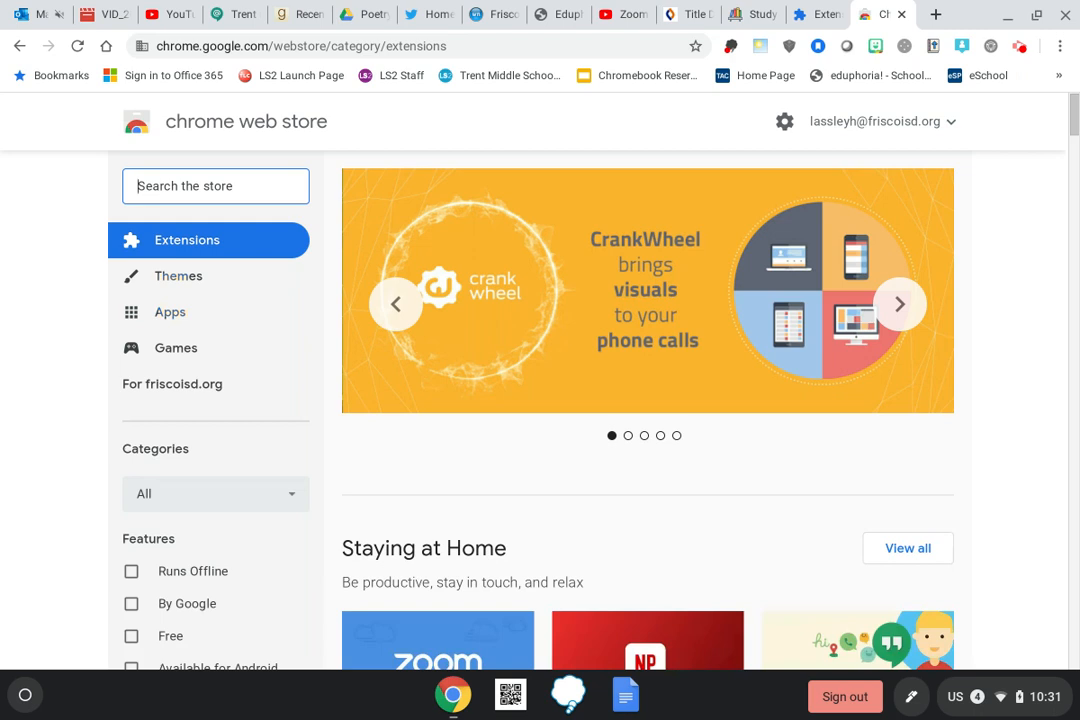
Step: Search the store for 'mybib' to show the MyBib: Free Citation Generator extension
type("mybib")
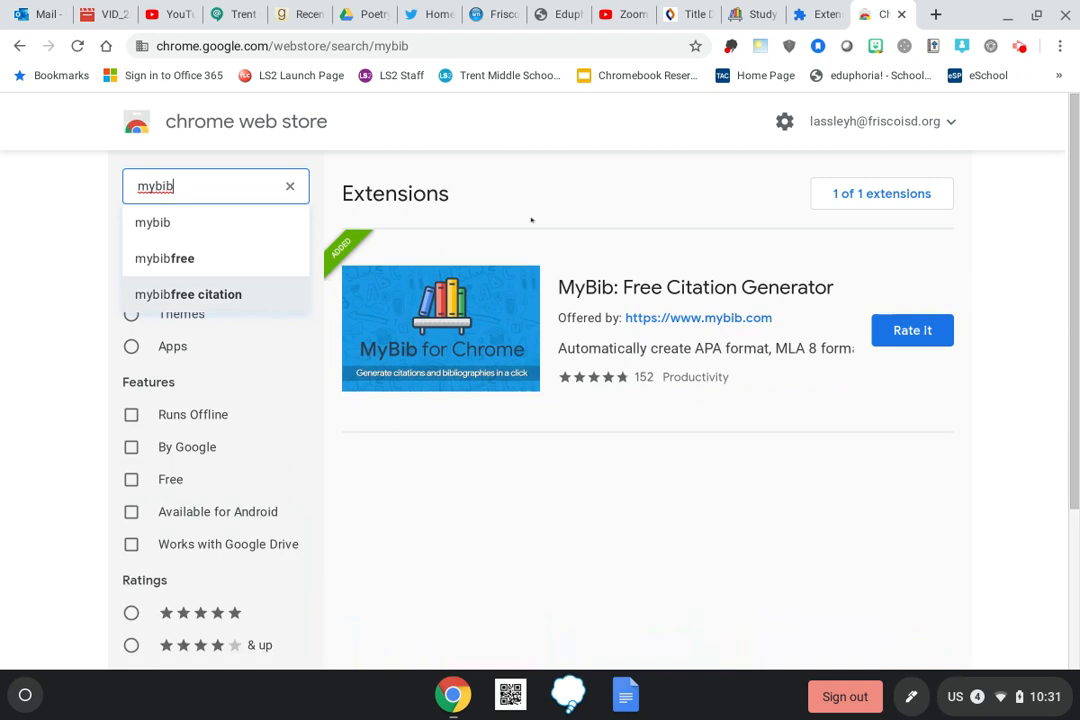
mouse_move(440, 400)
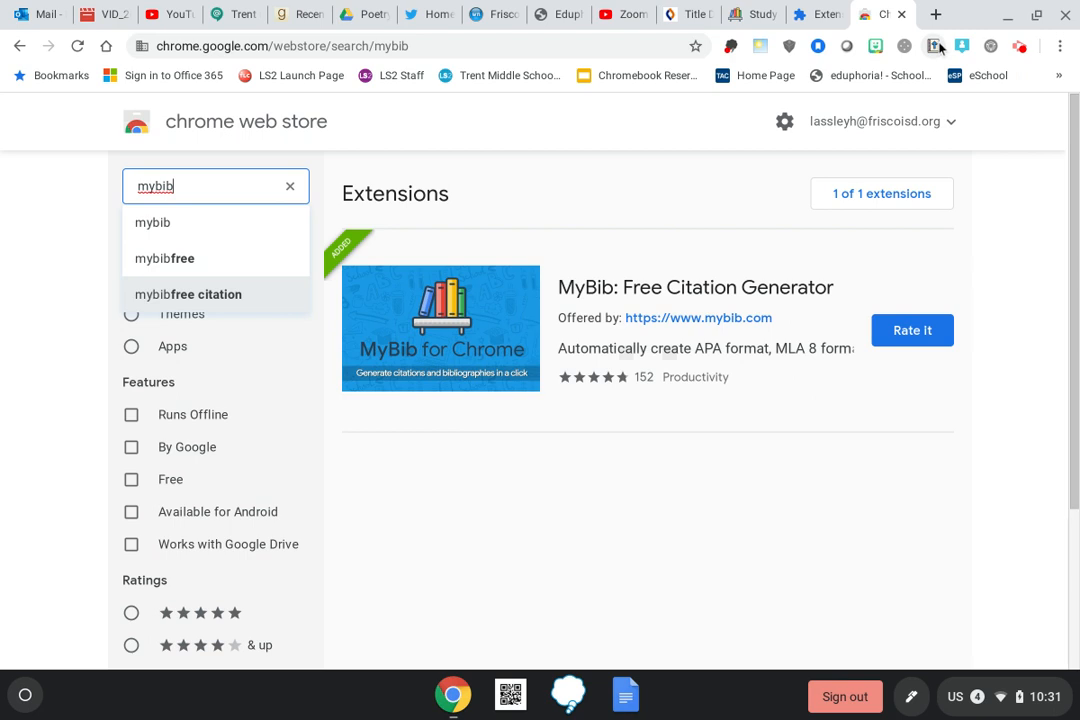
mouse_move(932, 46)
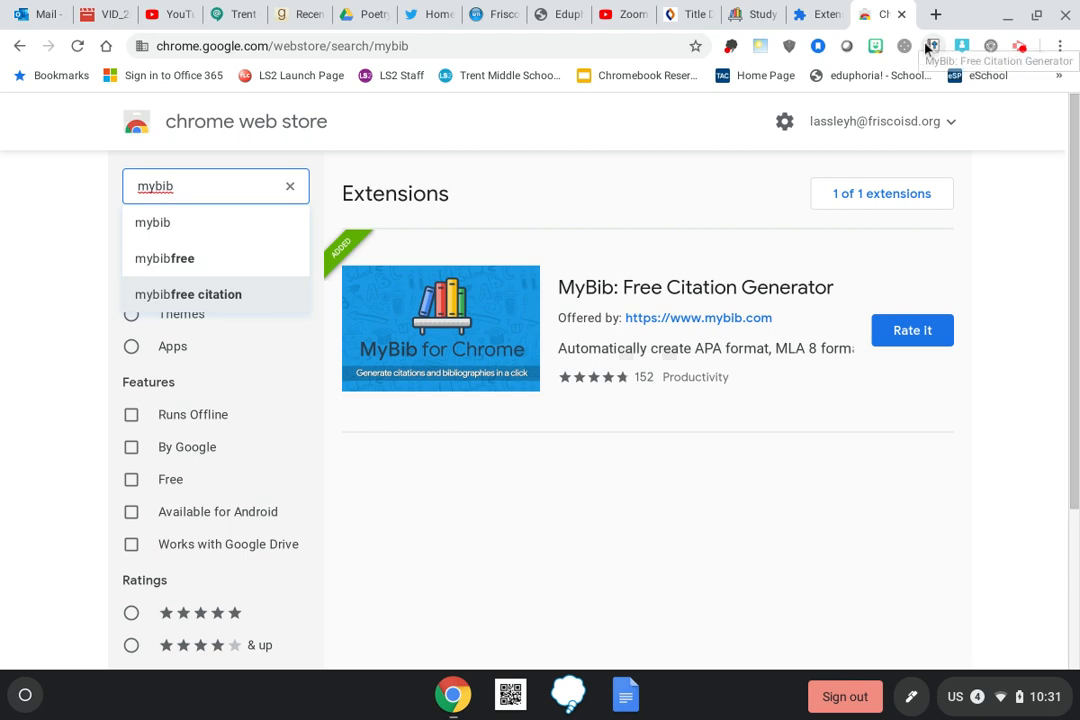
mouse_move(866, 592)
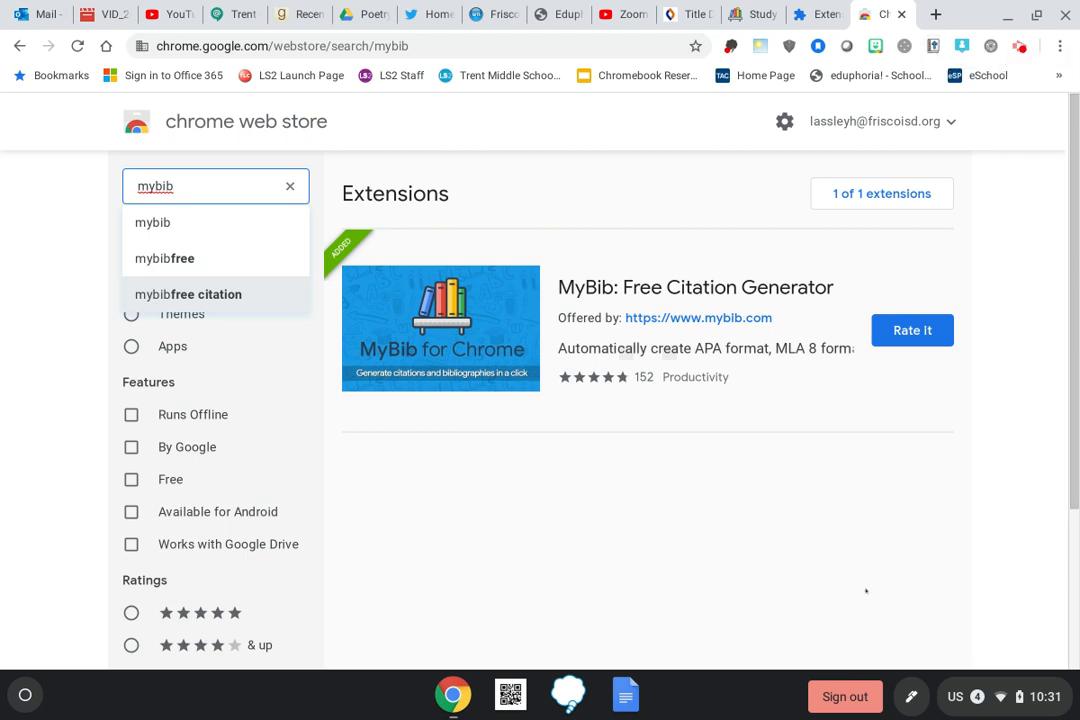